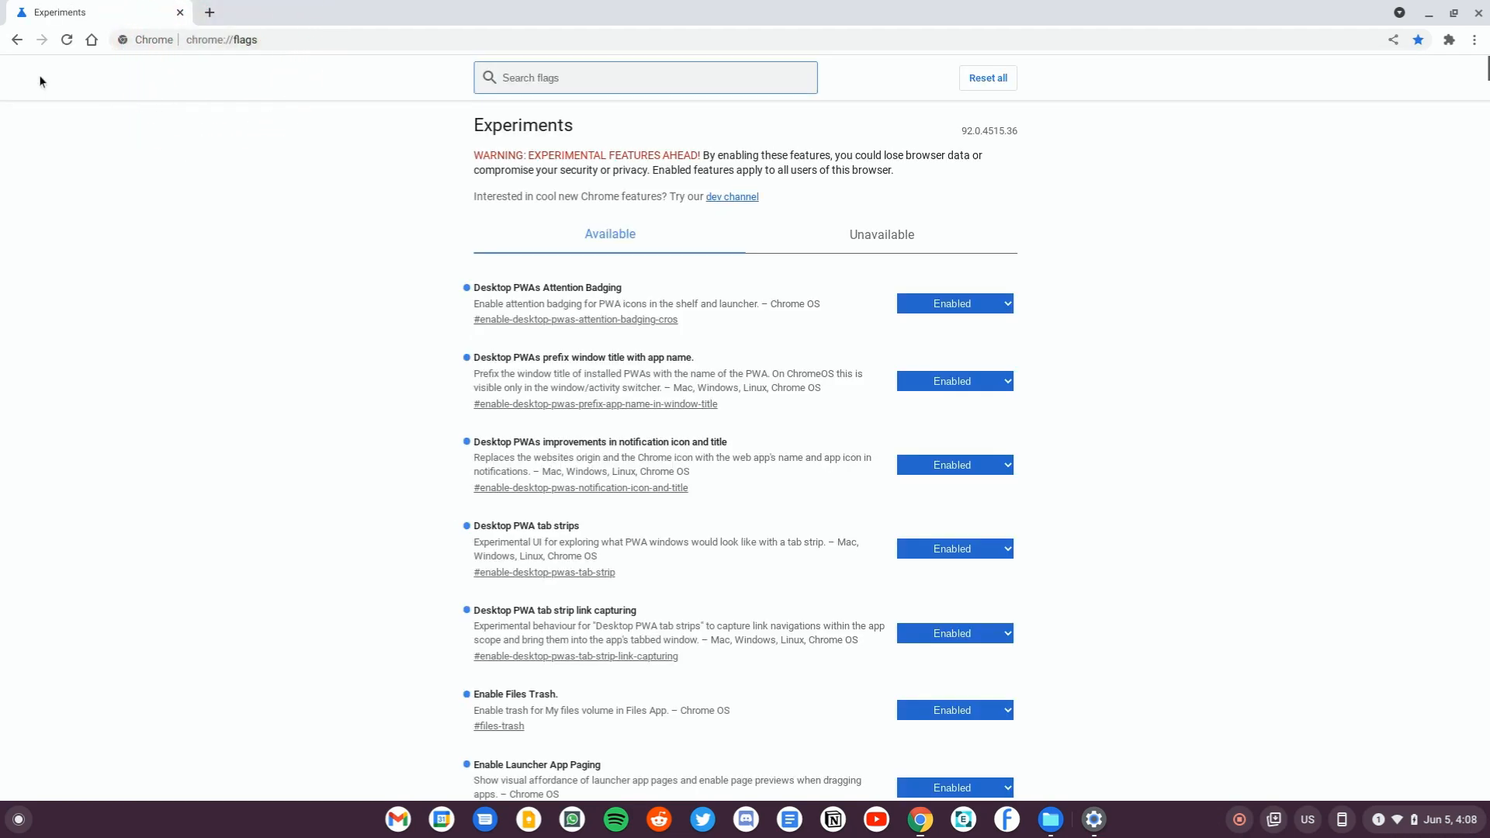
- Enable the system UI, web contents, WebUI and web platform controls dark-mode flags, then restart
{"action": "left_click", "coordinate": [603, 78]}
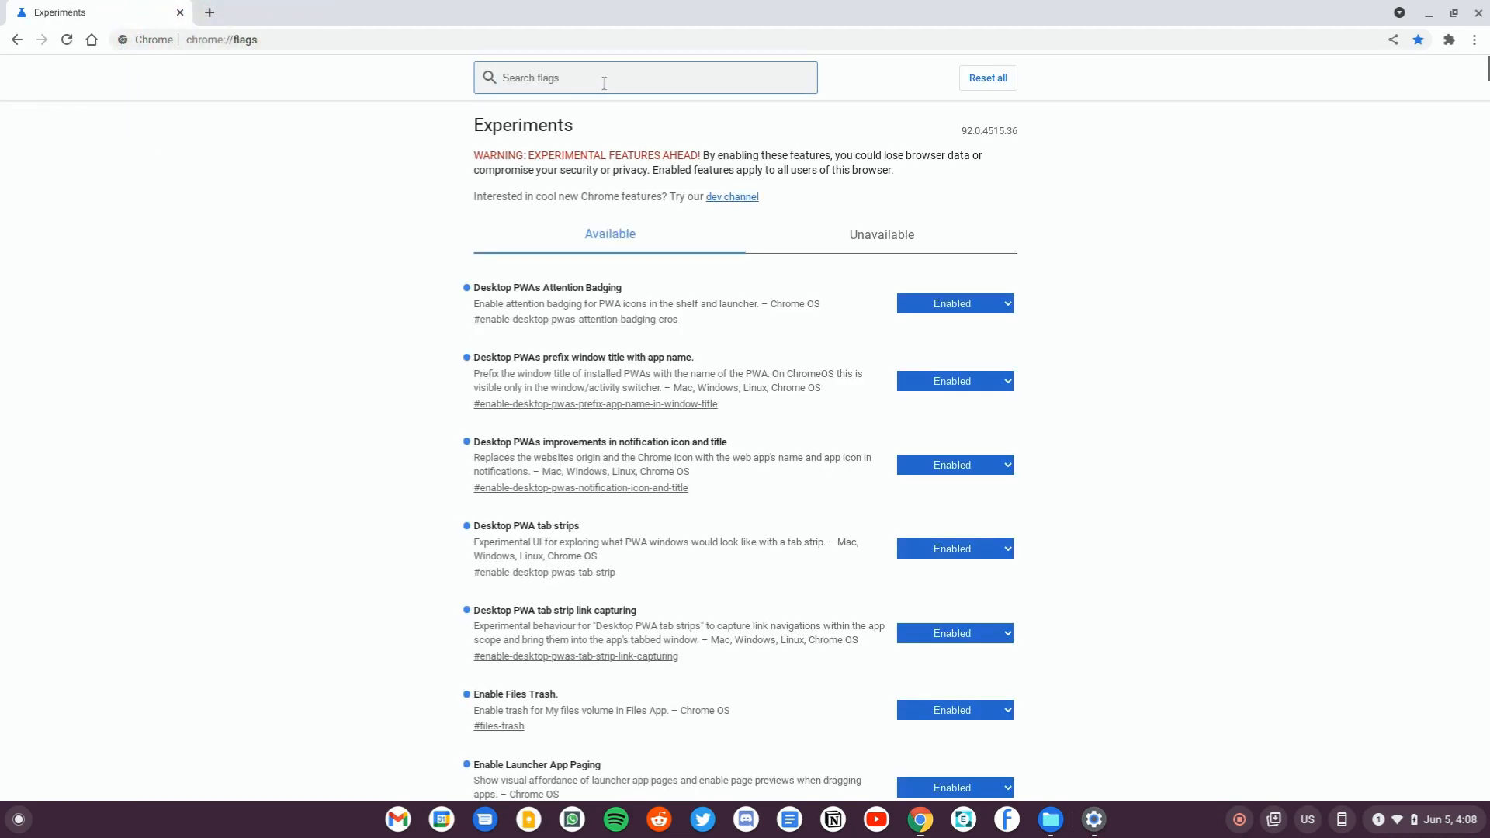
{"action": "type", "text": "dark"}
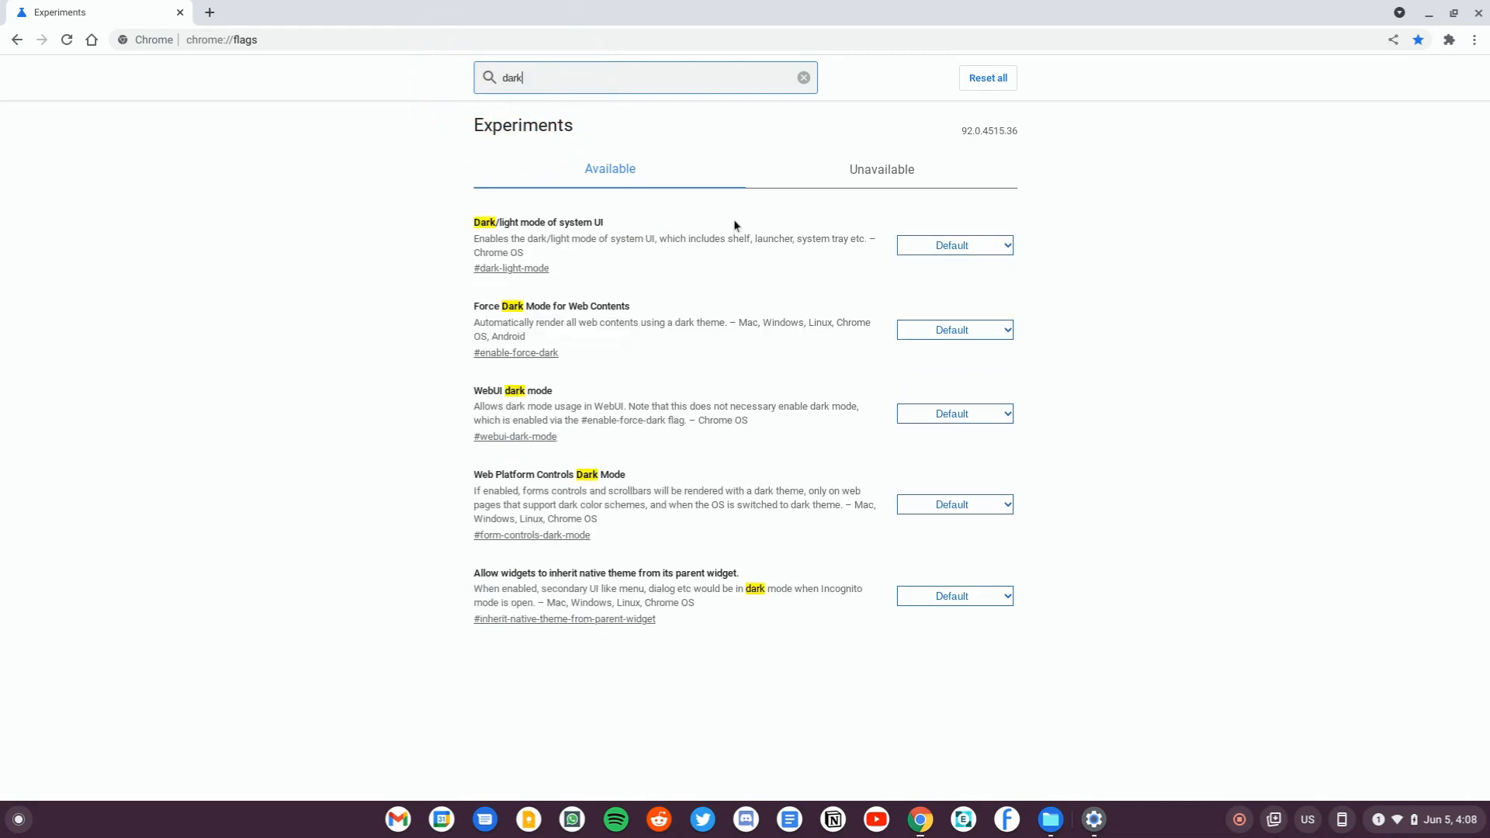
{"action": "left_click", "coordinate": [954, 245]}
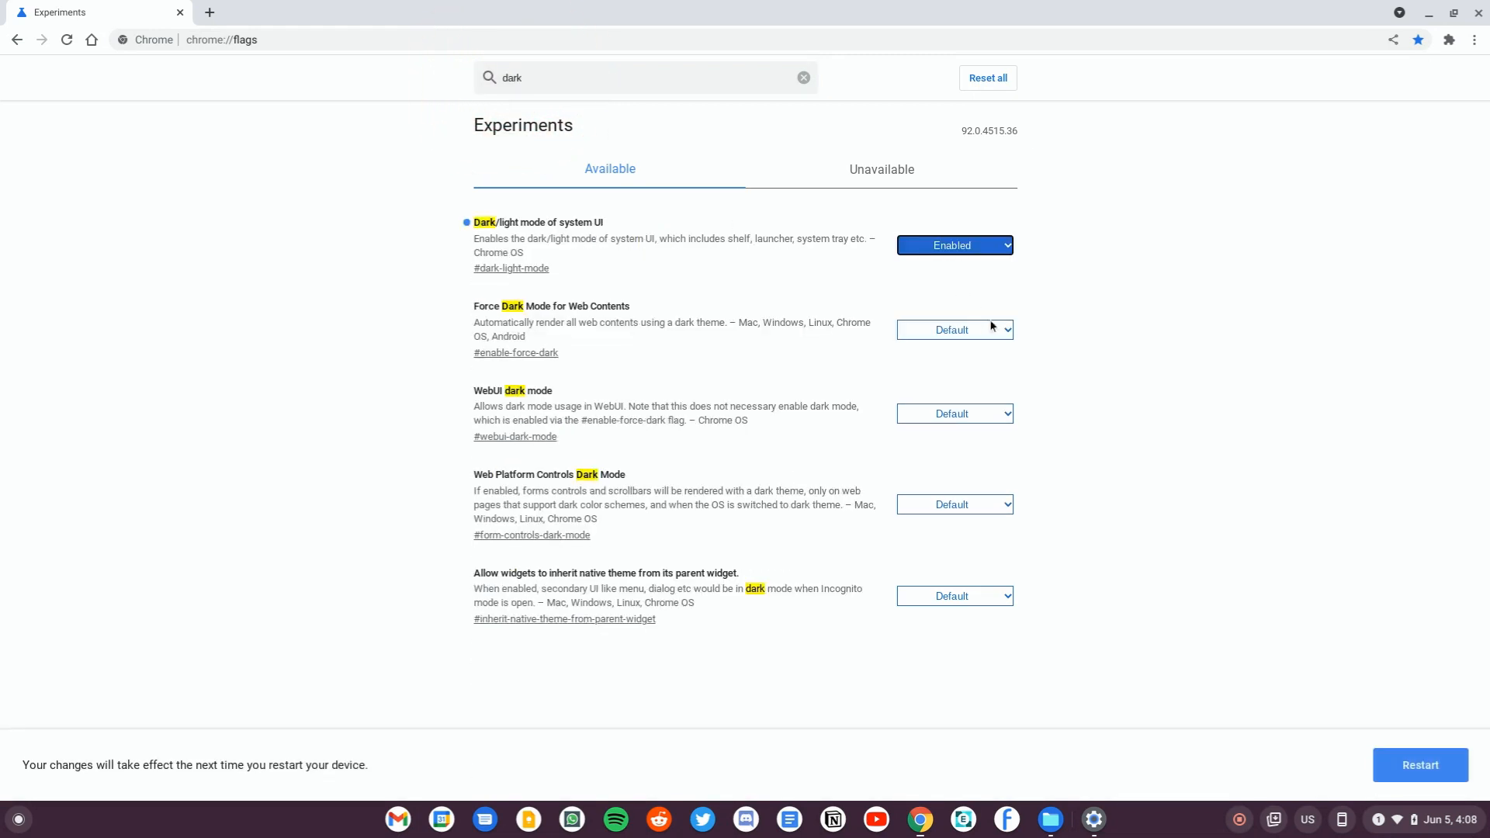
{"action": "left_click", "coordinate": [954, 329]}
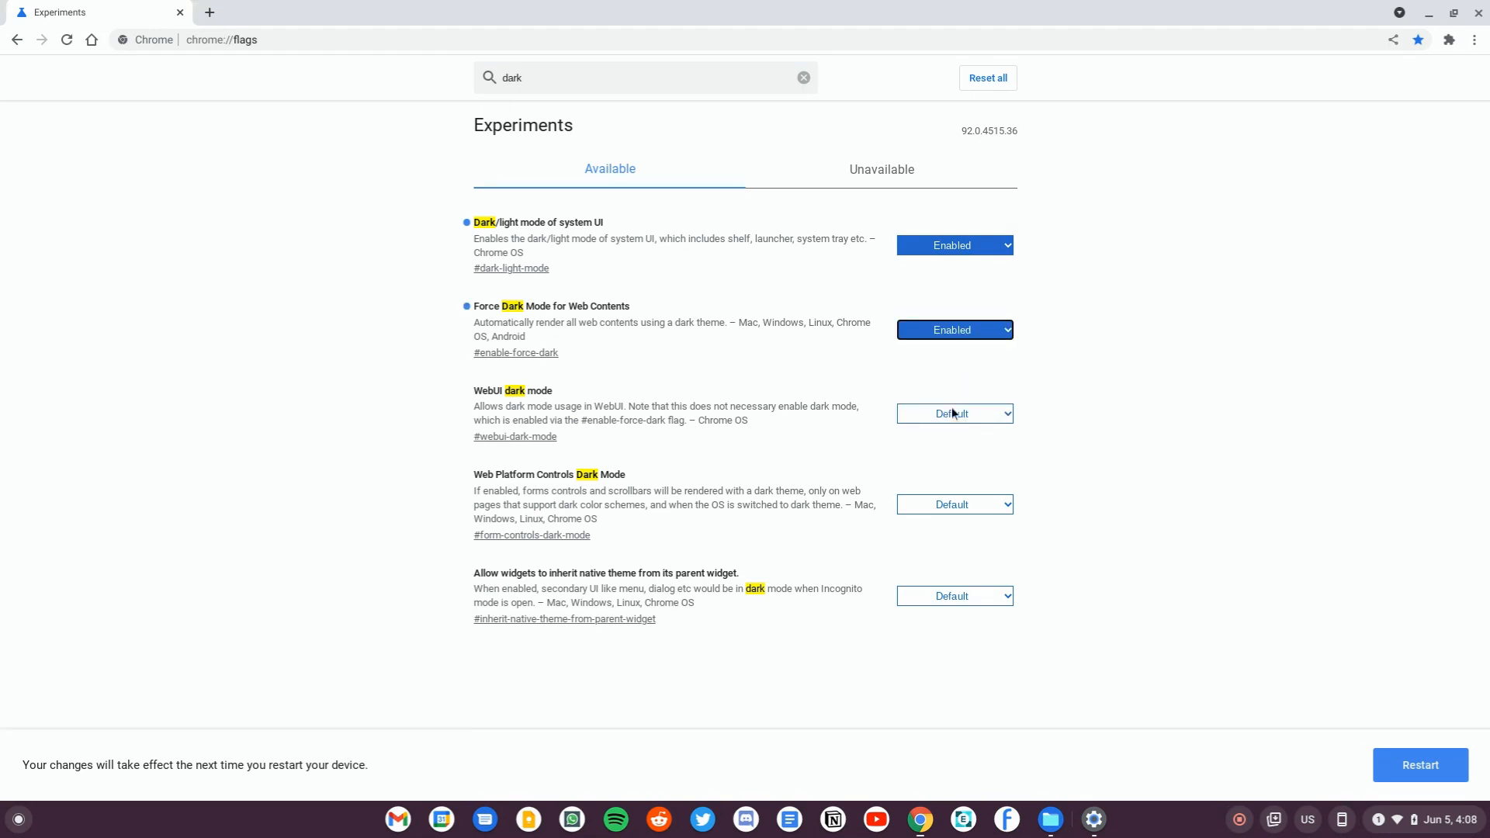
{"action": "left_click", "coordinate": [954, 413]}
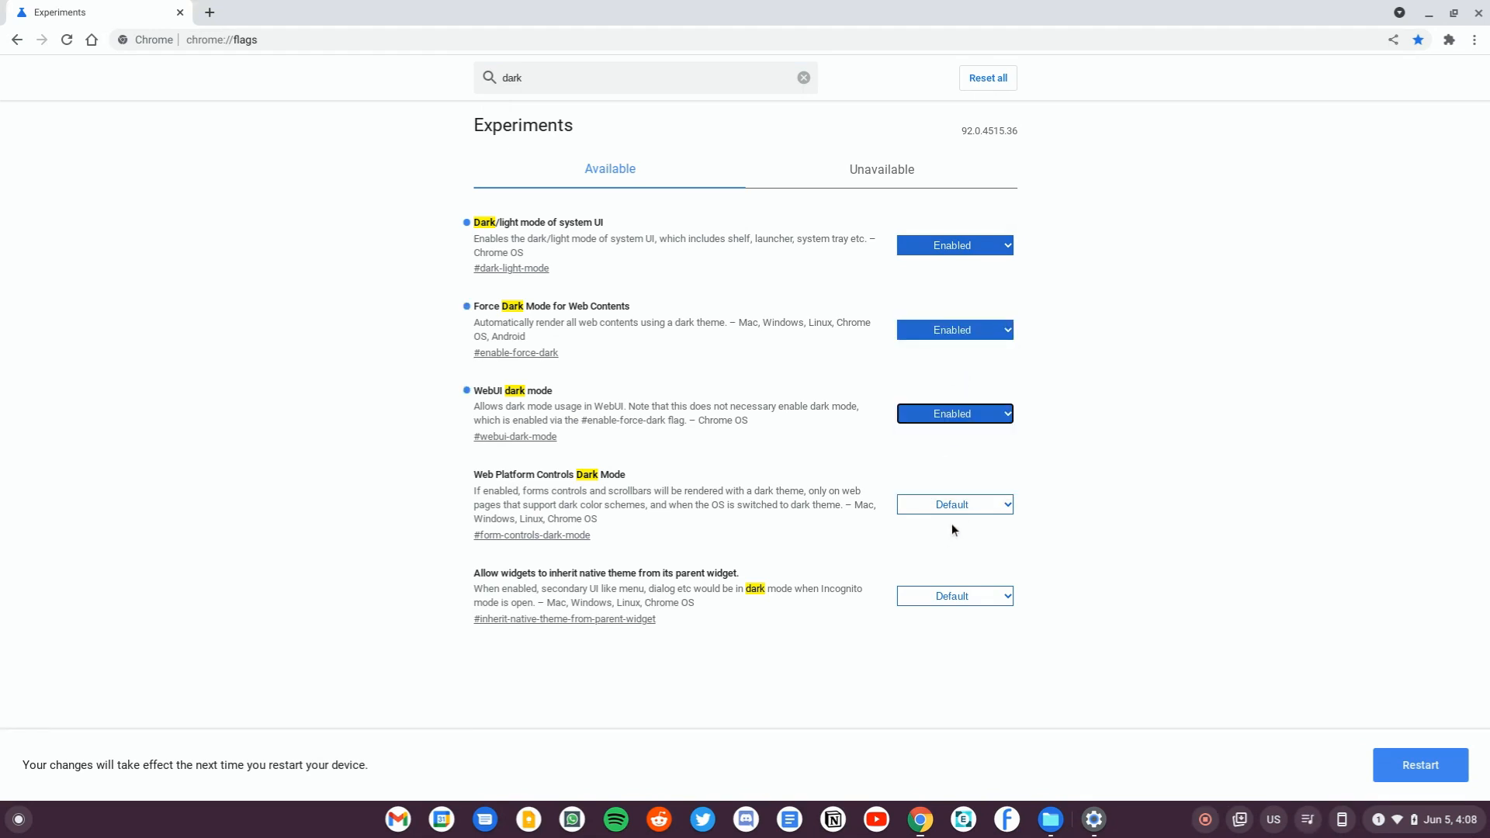
{"action": "left_click", "coordinate": [954, 504]}
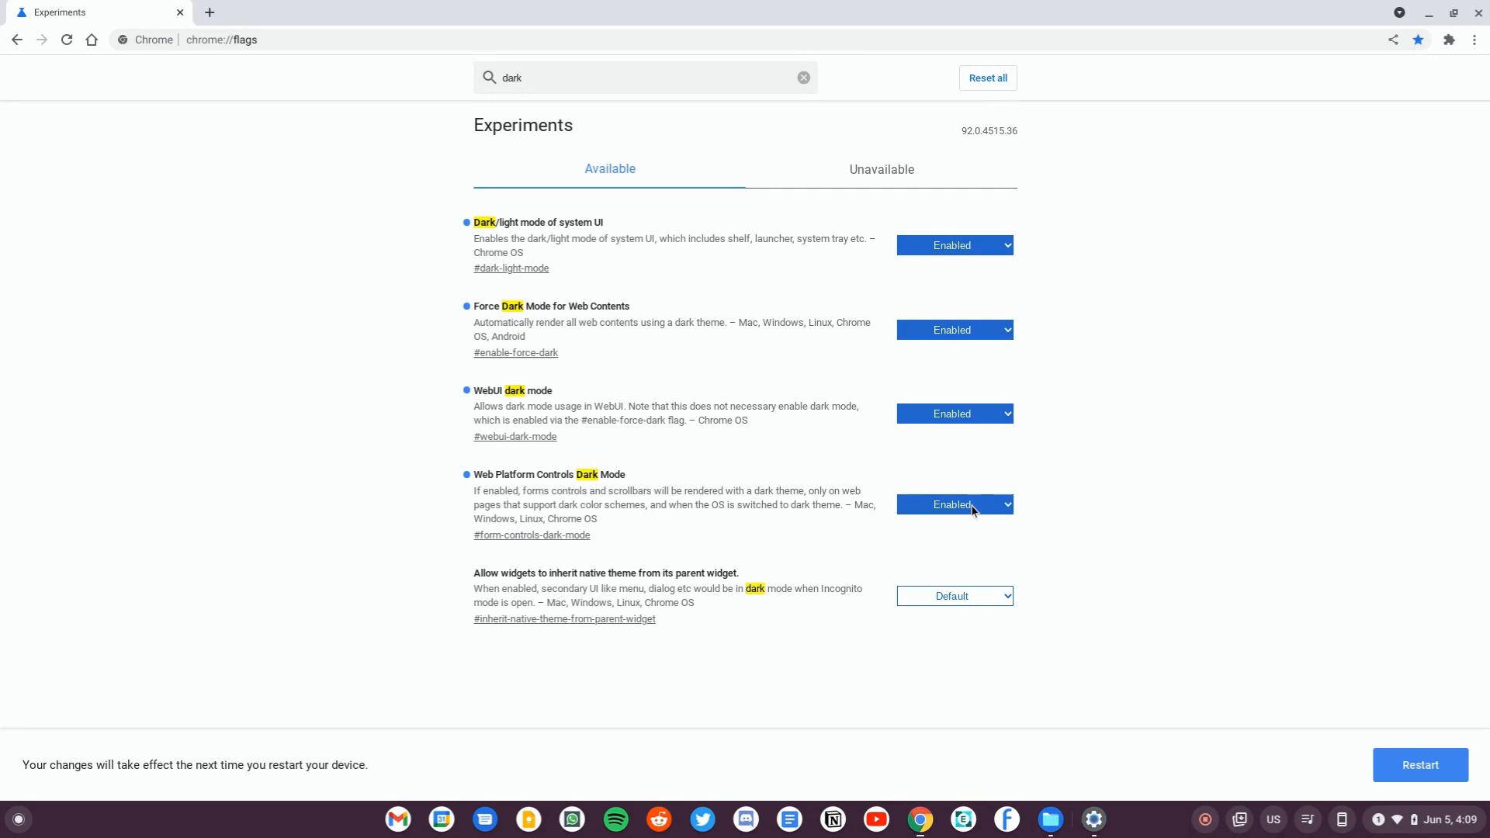
{"action": "left_click", "coordinate": [1050, 819]}
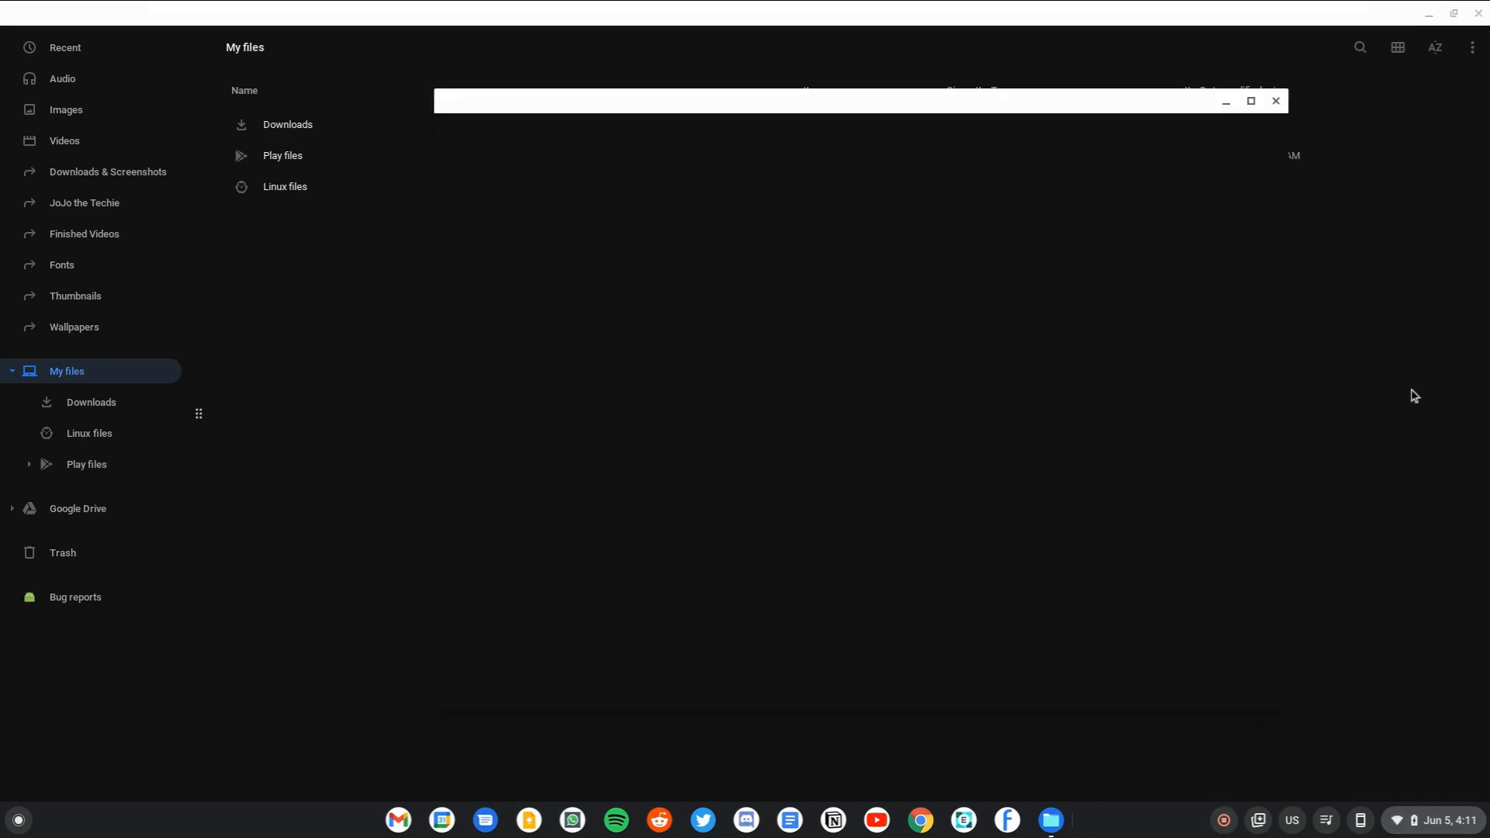
- Close the dark Files window to reveal a dark Chrome new tab
{"action": "left_click", "coordinate": [920, 819]}
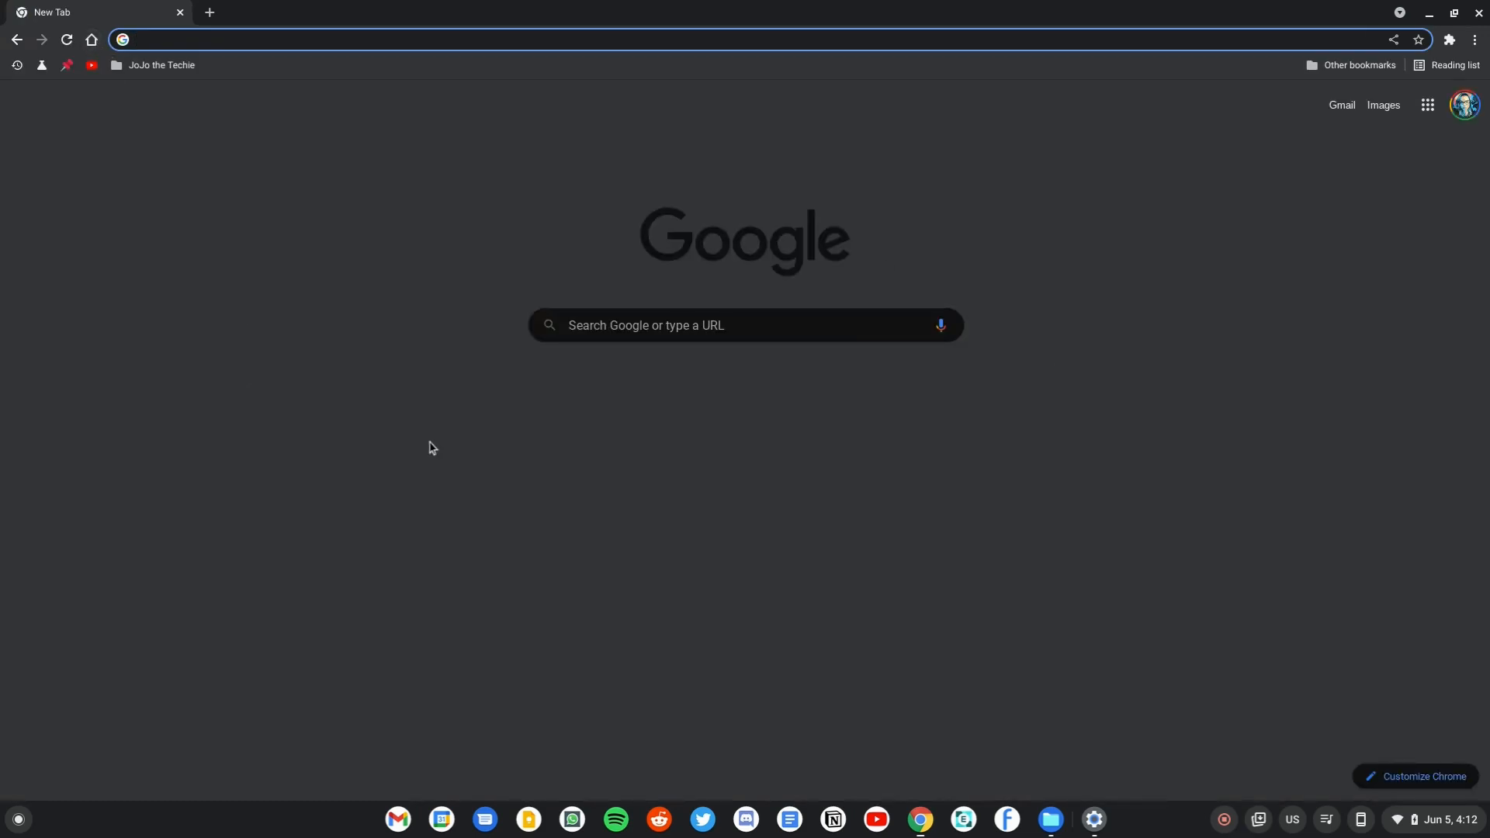
- Search 'web store' from the new tab page to reach the Chrome Web Store
{"action": "left_click", "coordinate": [745, 325]}
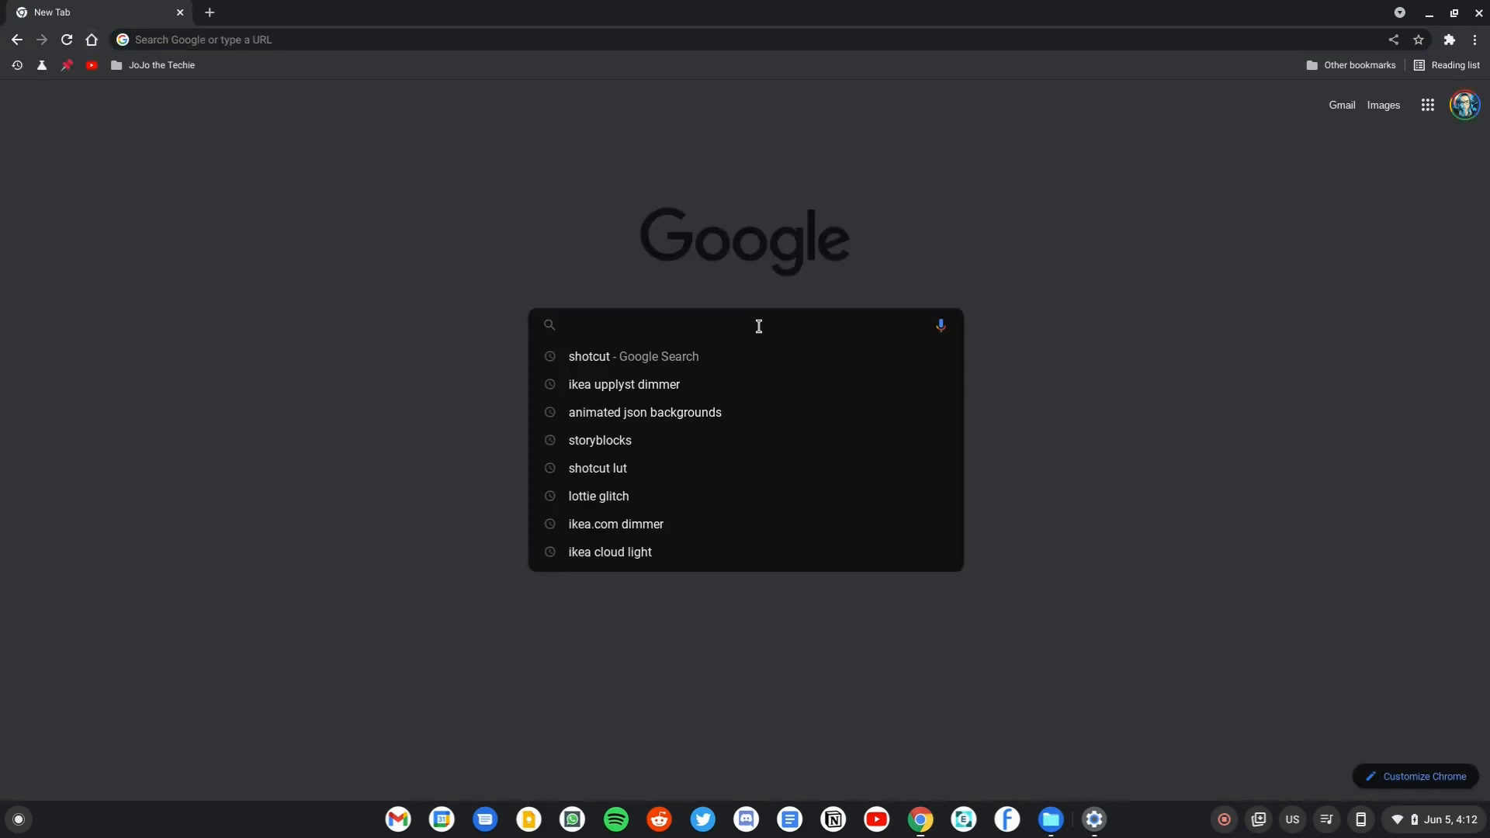
{"action": "type", "text": "web store"}
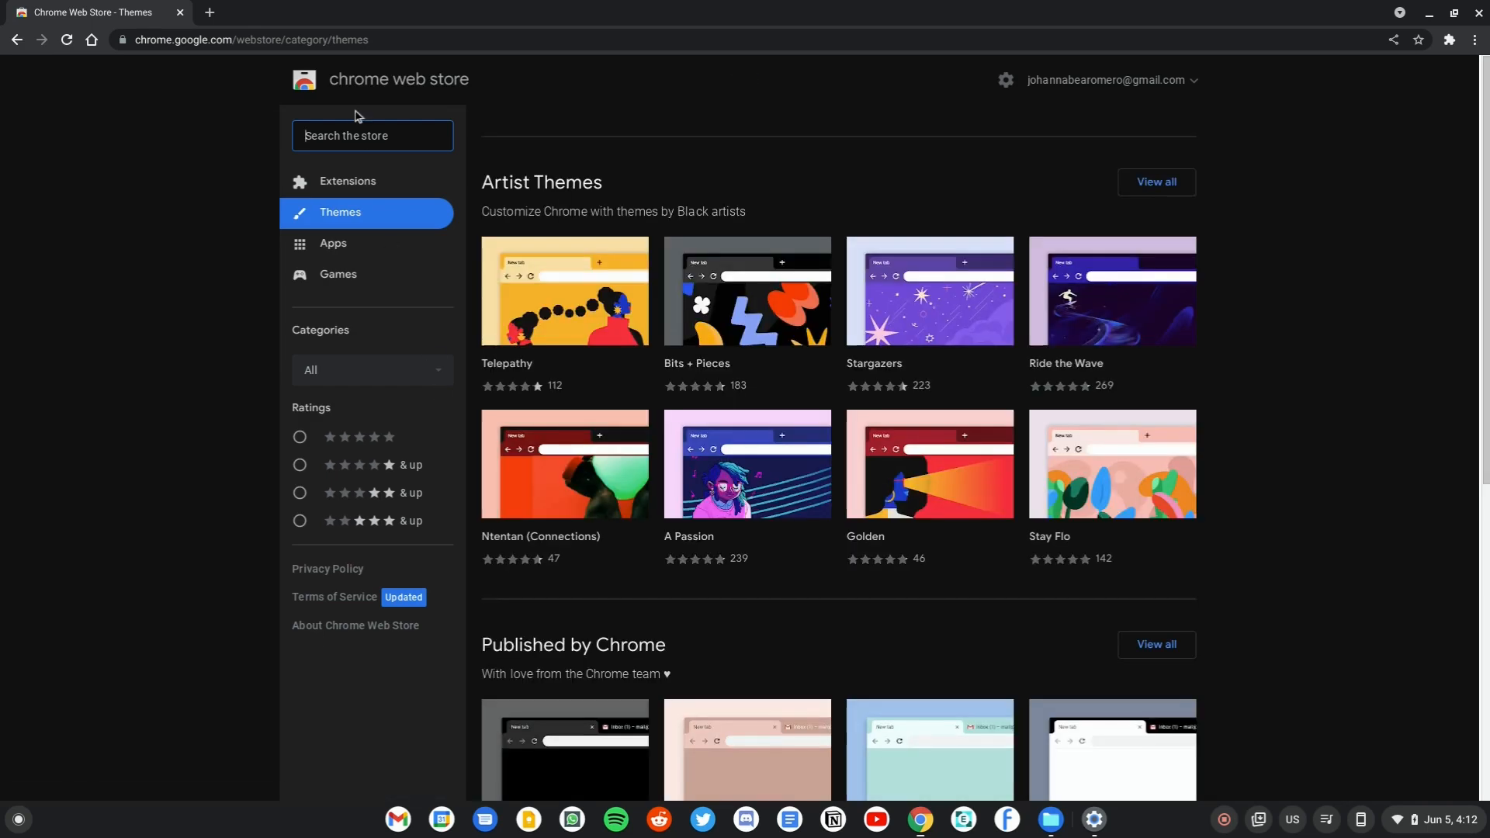
- Add the Just Black theme from Published by Chrome and view it on a new tab
{"action": "scroll", "scroll_direction": "down", "scroll_amount": 3}
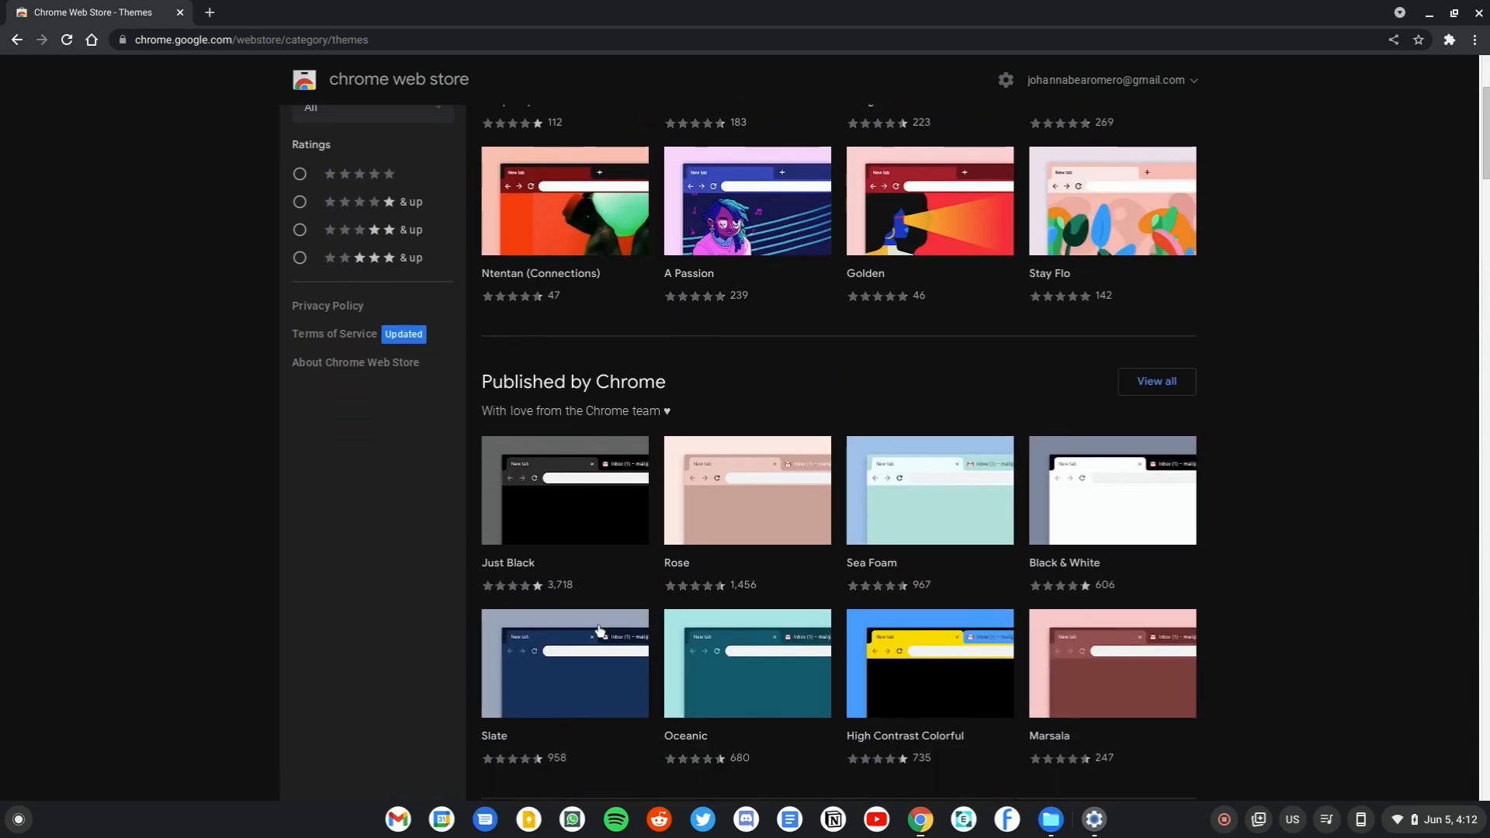
{"action": "scroll", "scroll_direction": "down", "scroll_amount": 3}
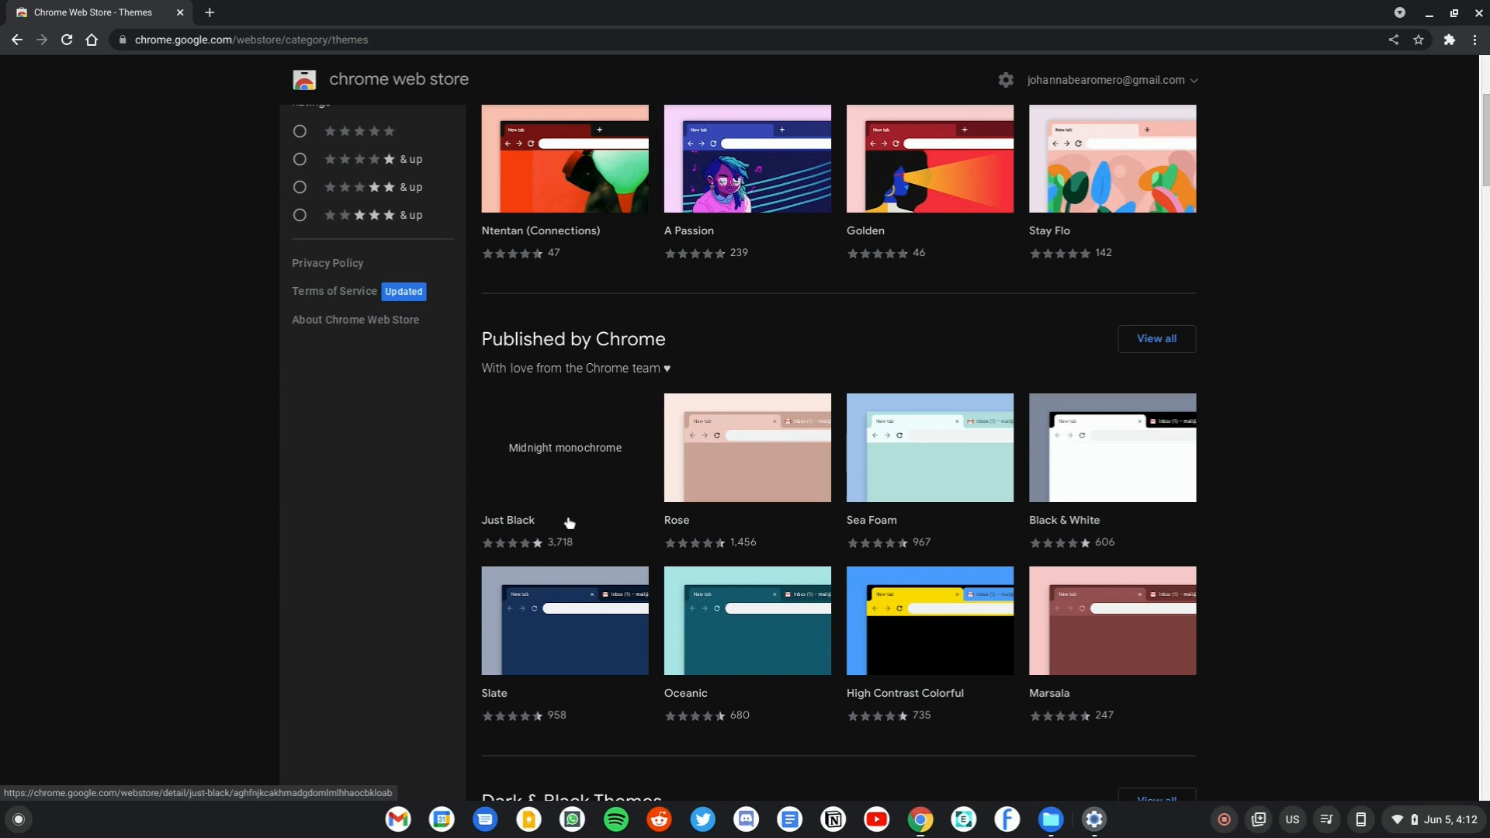
{"action": "left_click", "coordinate": [507, 520]}
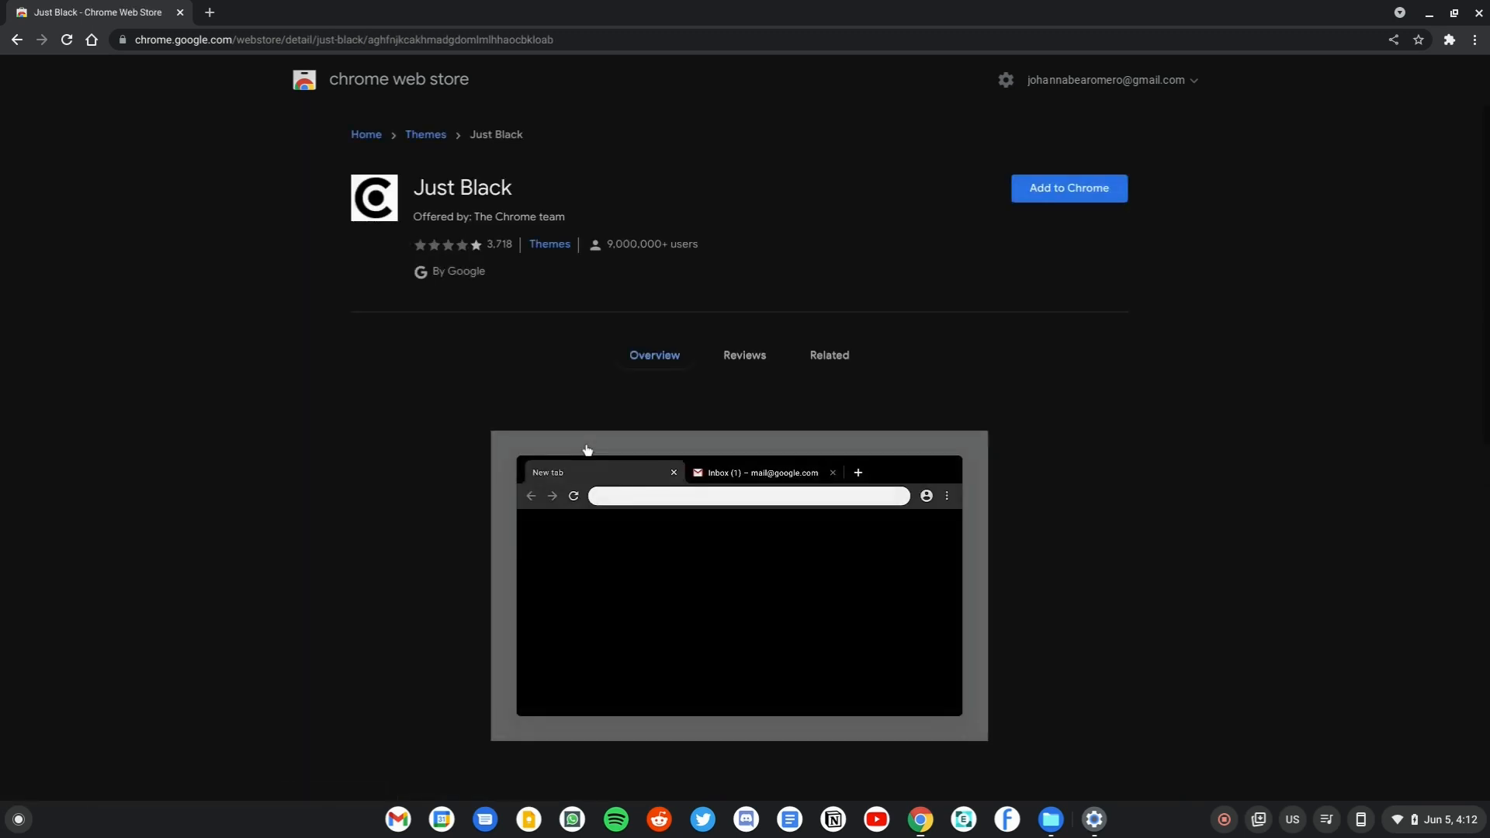
{"action": "left_click", "coordinate": [1069, 187]}
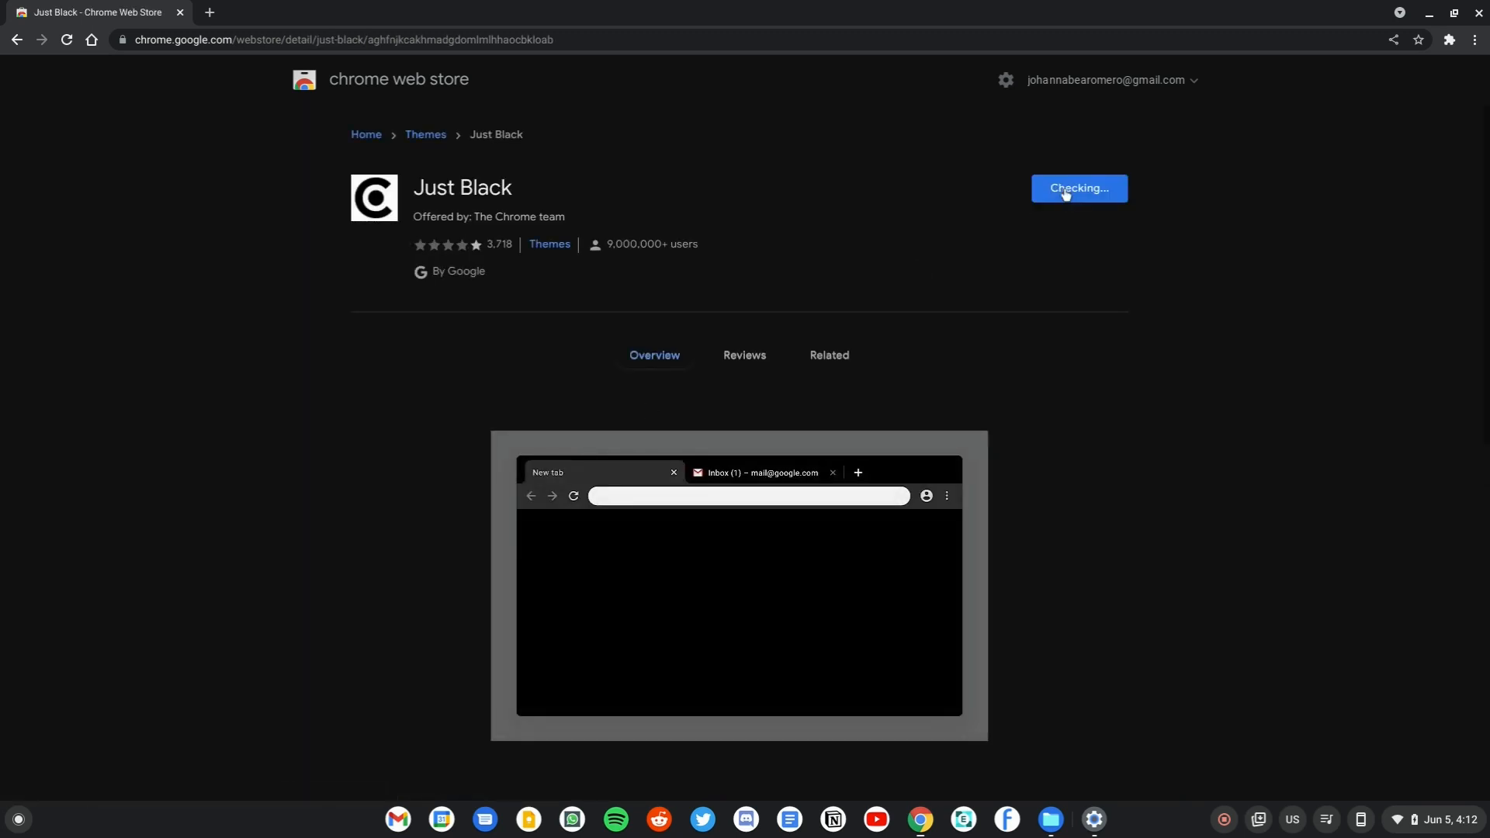
{"action": "left_click", "coordinate": [1079, 188]}
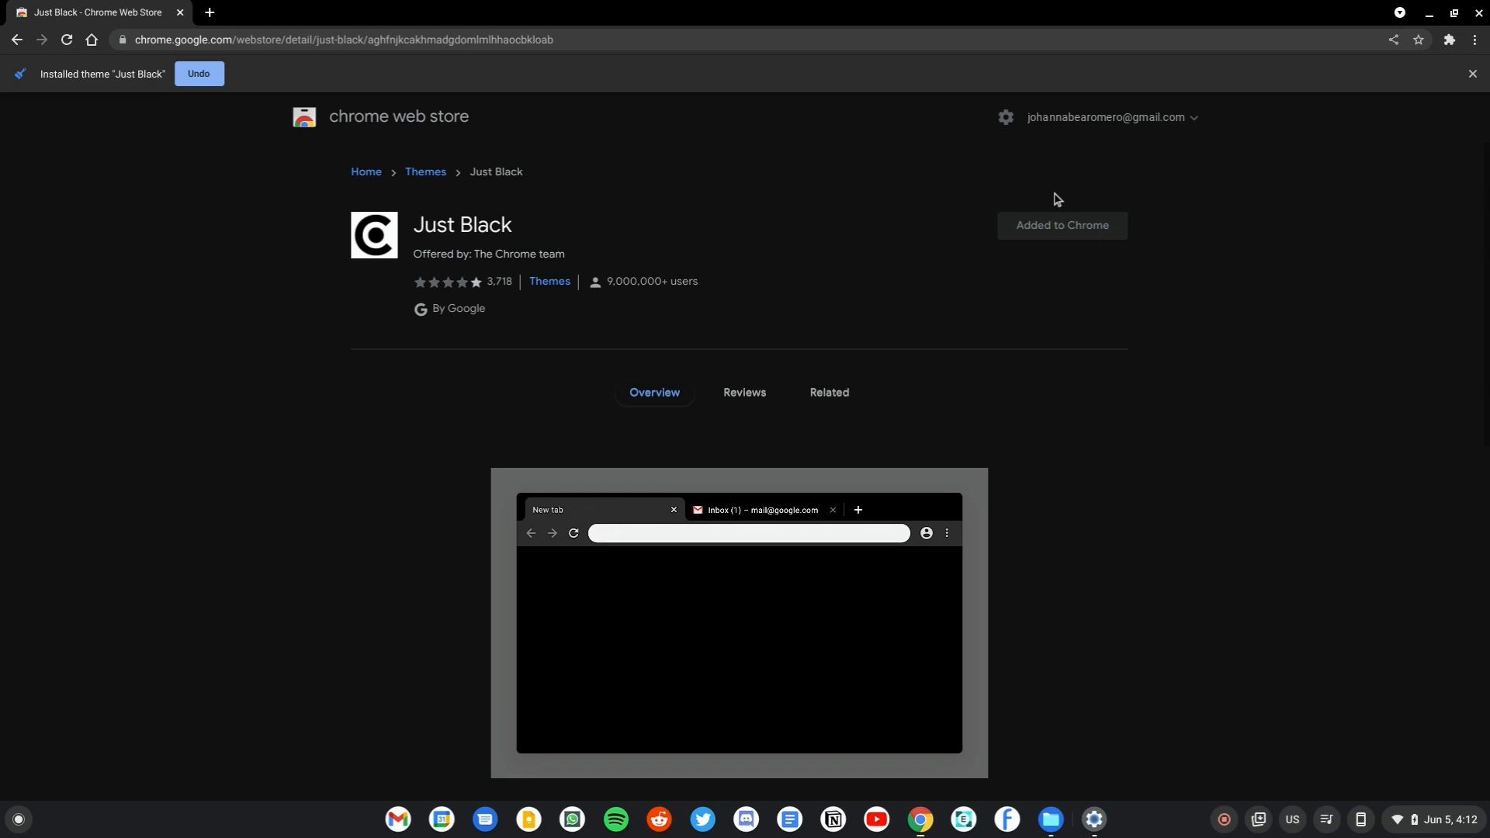
{"action": "left_click", "coordinate": [395, 11]}
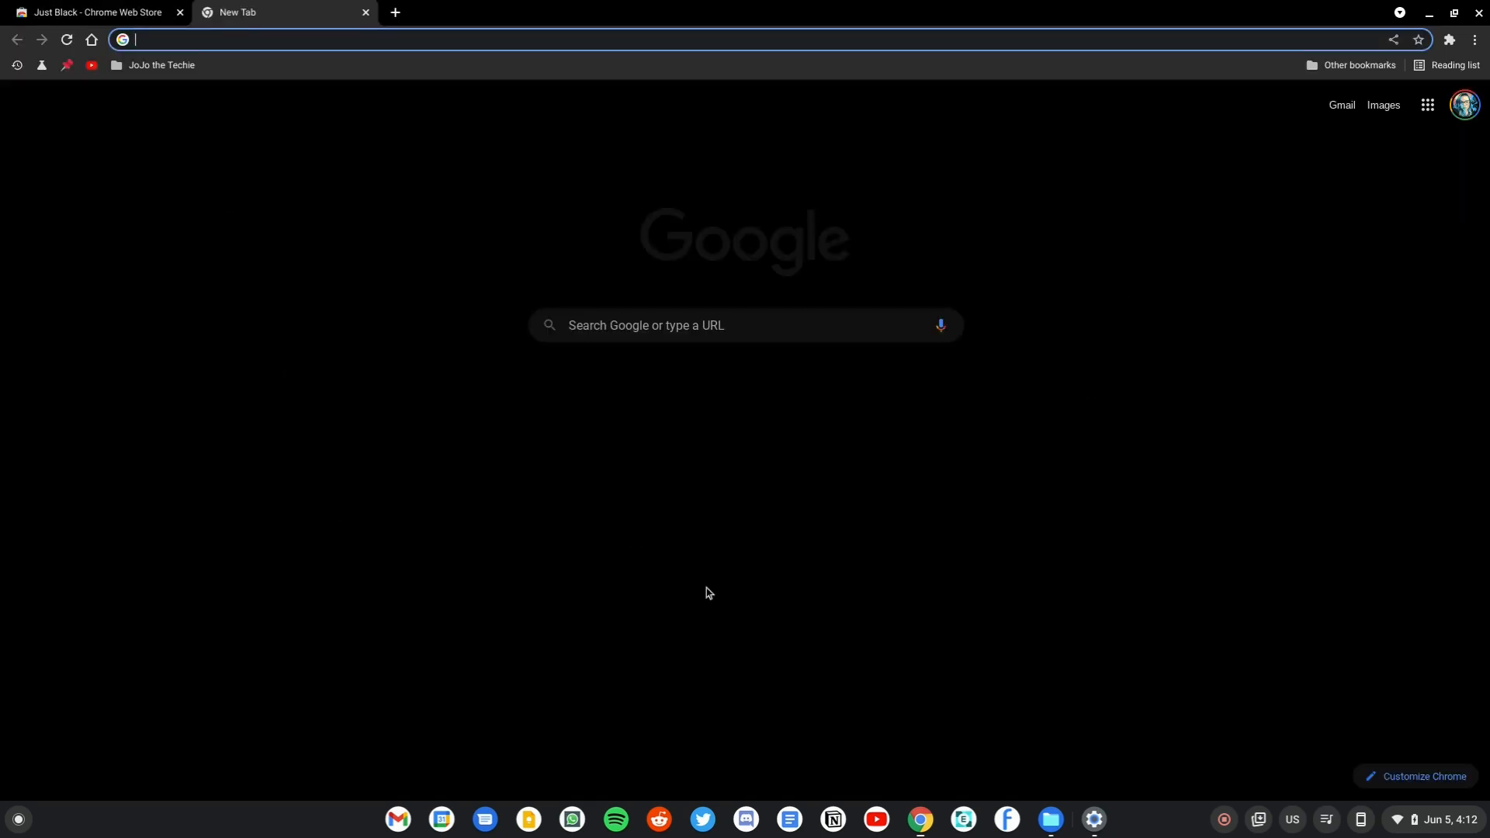
{"action": "mouse_move", "coordinate": [1184, 590]}
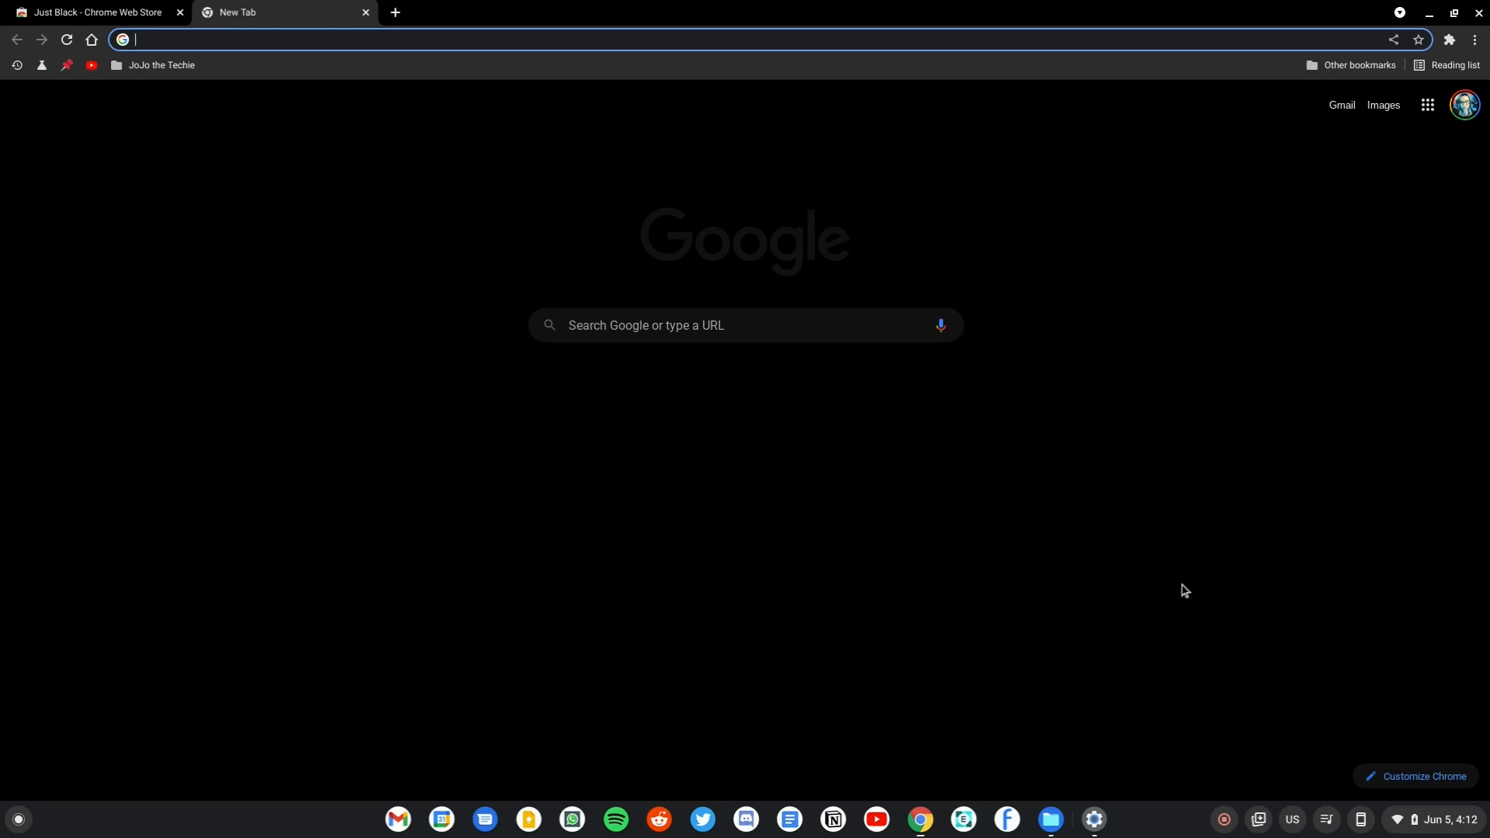